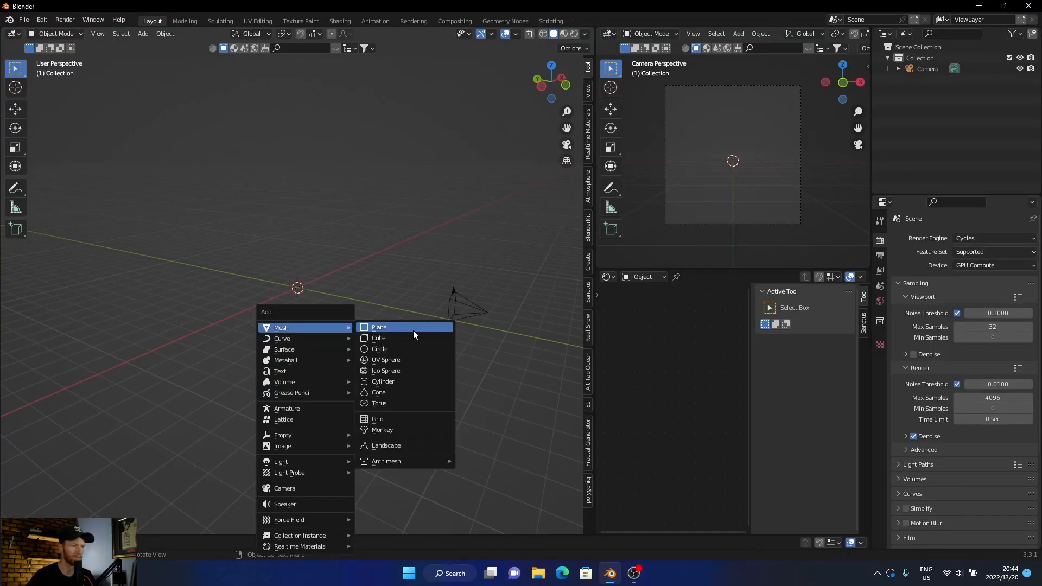
- Add a plane and subdivide it with 70 cuts into a dense mesh
{"action": "left_click", "coordinate": [379, 327]}
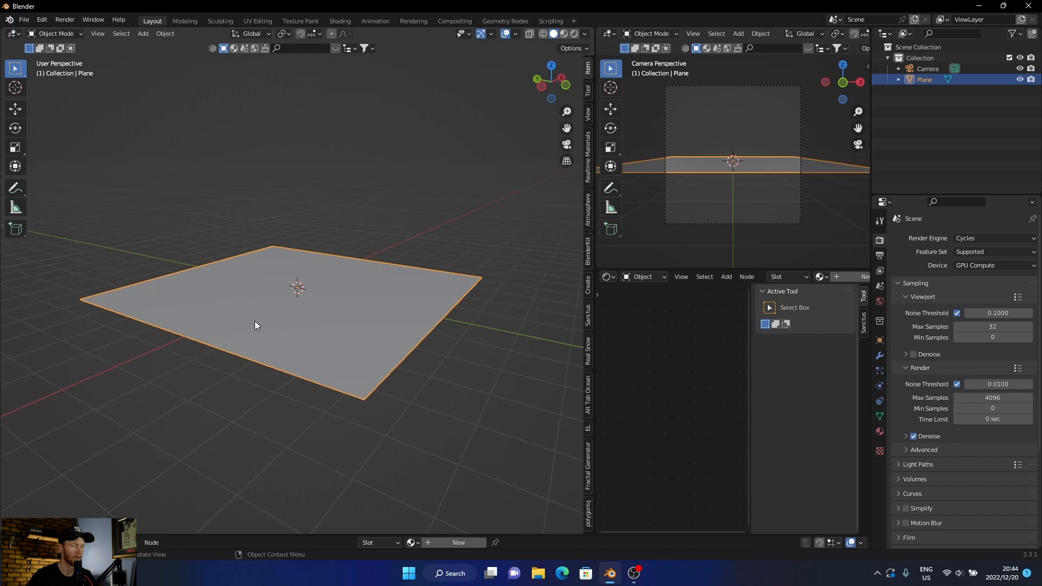
{"action": "mouse_move", "coordinate": [250, 327]}
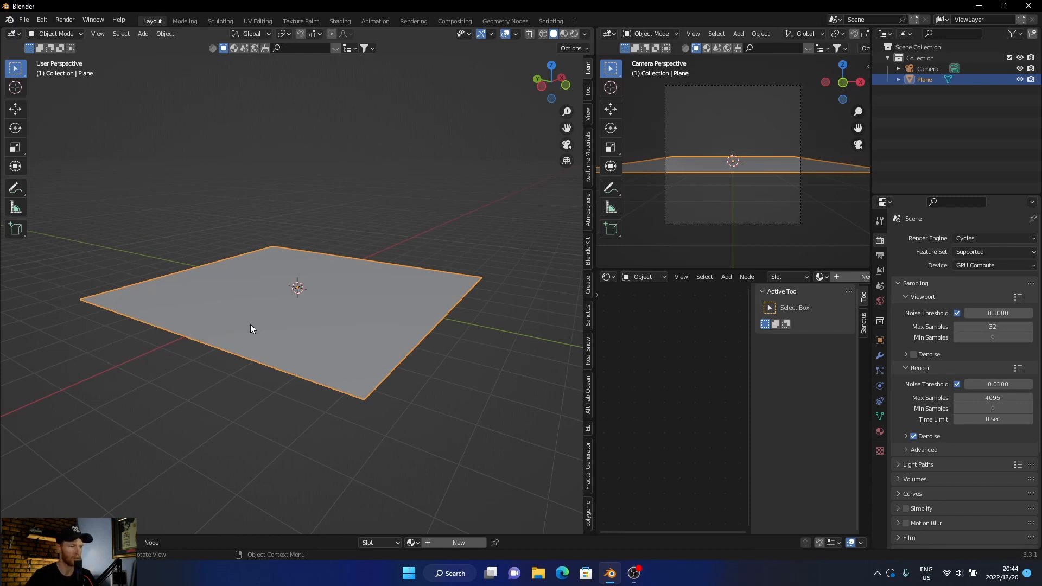
{"action": "right_click", "coordinate": [250, 329]}
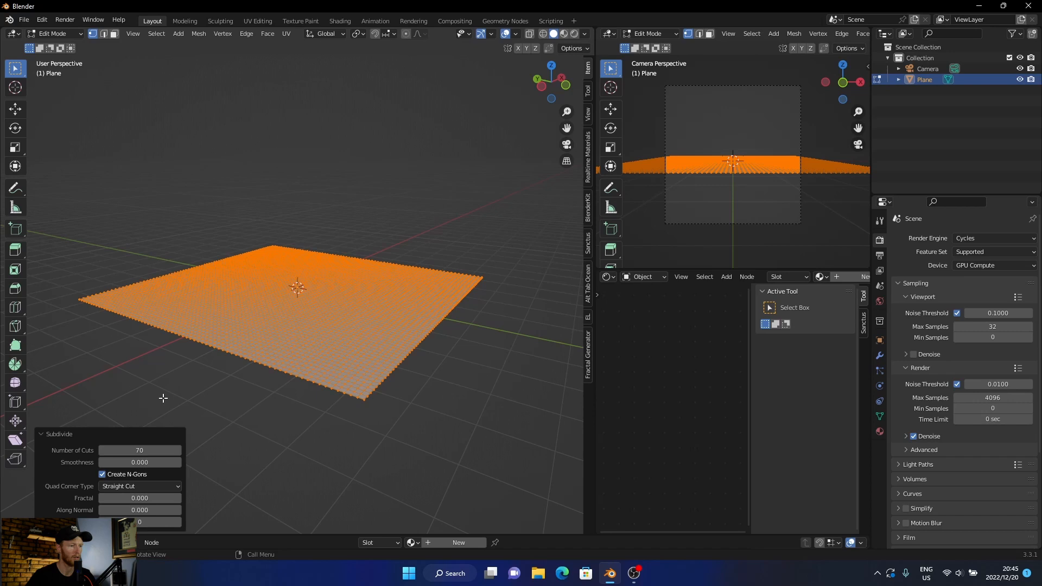
{"action": "mouse_move", "coordinate": [28, 47]}
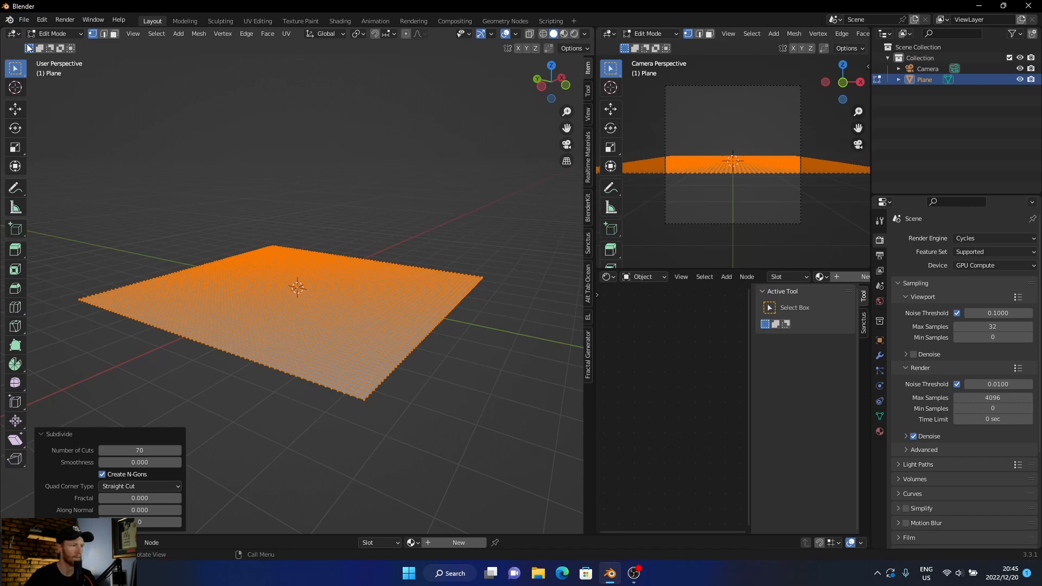
- Switch the subdivided plane from the mode list into Sculpt Mode
{"action": "left_click", "coordinate": [53, 34]}
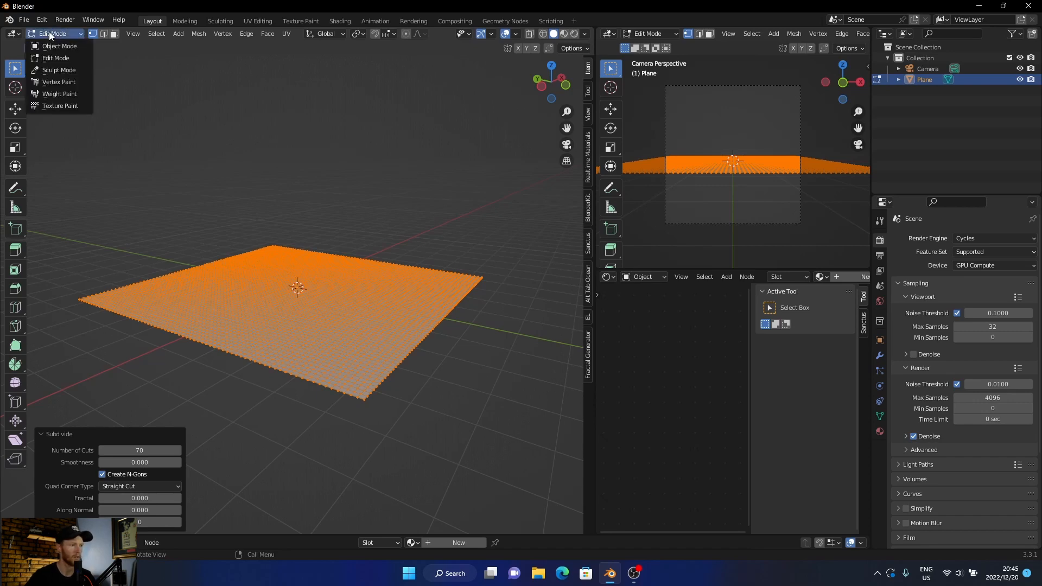
{"action": "mouse_move", "coordinate": [58, 69]}
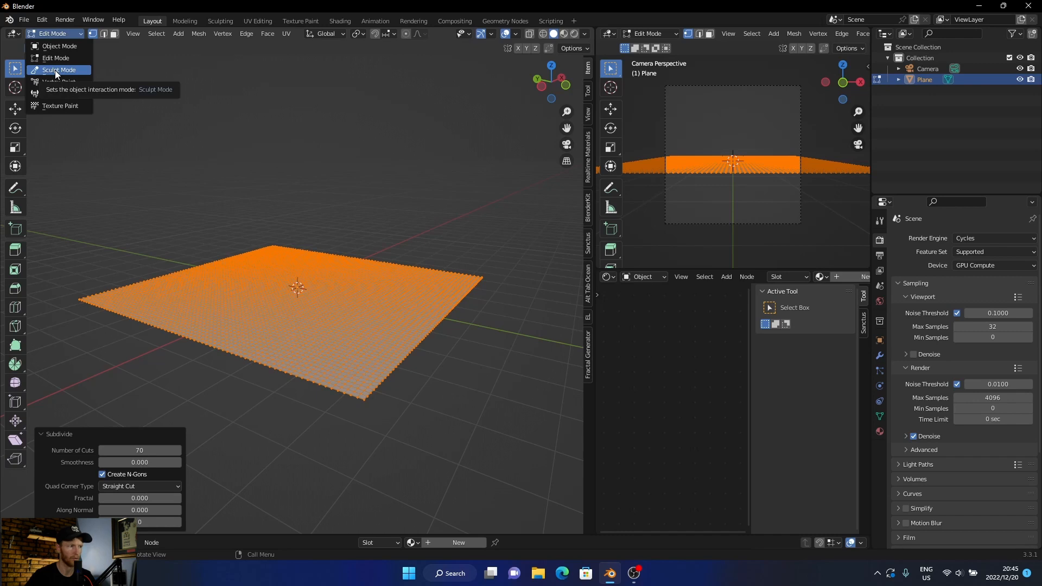
{"action": "left_click", "coordinate": [59, 69]}
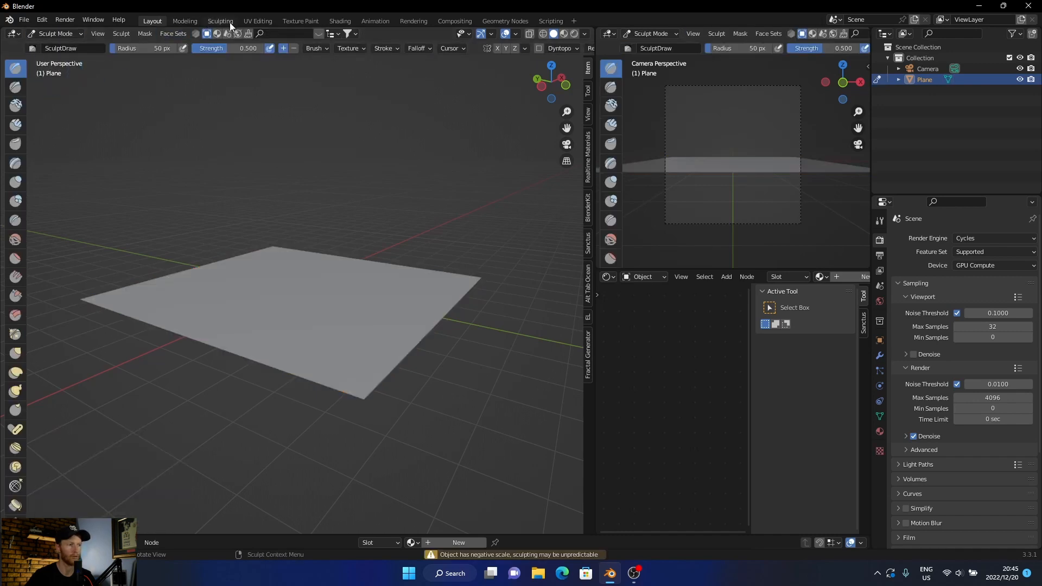
{"action": "mouse_move", "coordinate": [40, 106]}
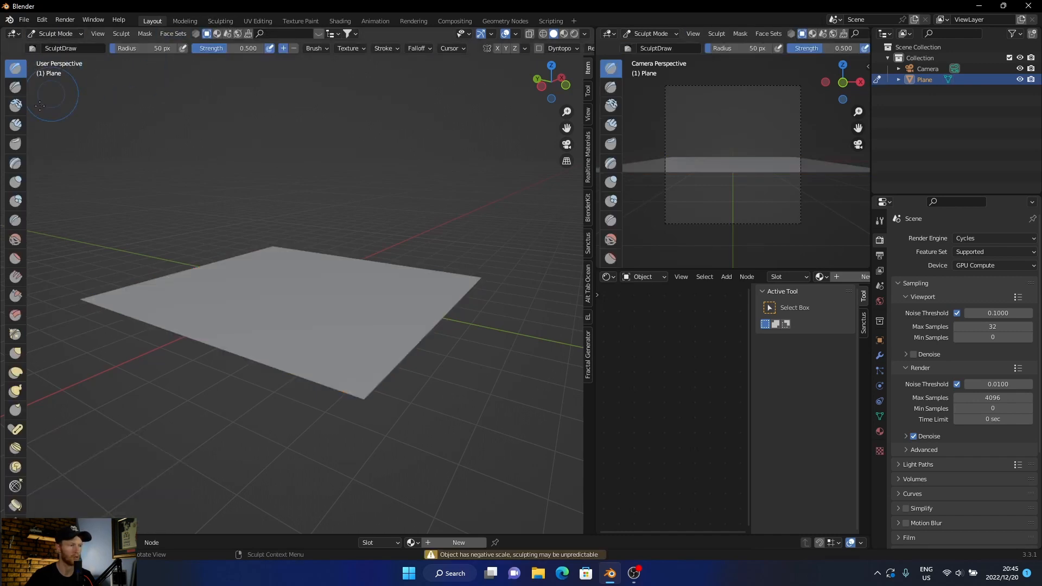
{"action": "mouse_move", "coordinate": [16, 67]}
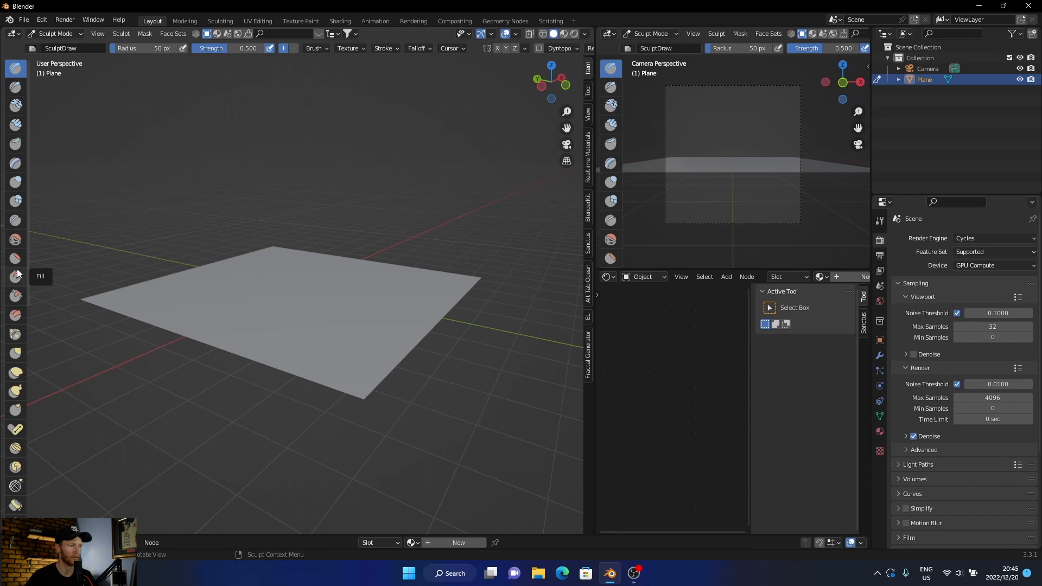
{"action": "mouse_move", "coordinate": [16, 333]}
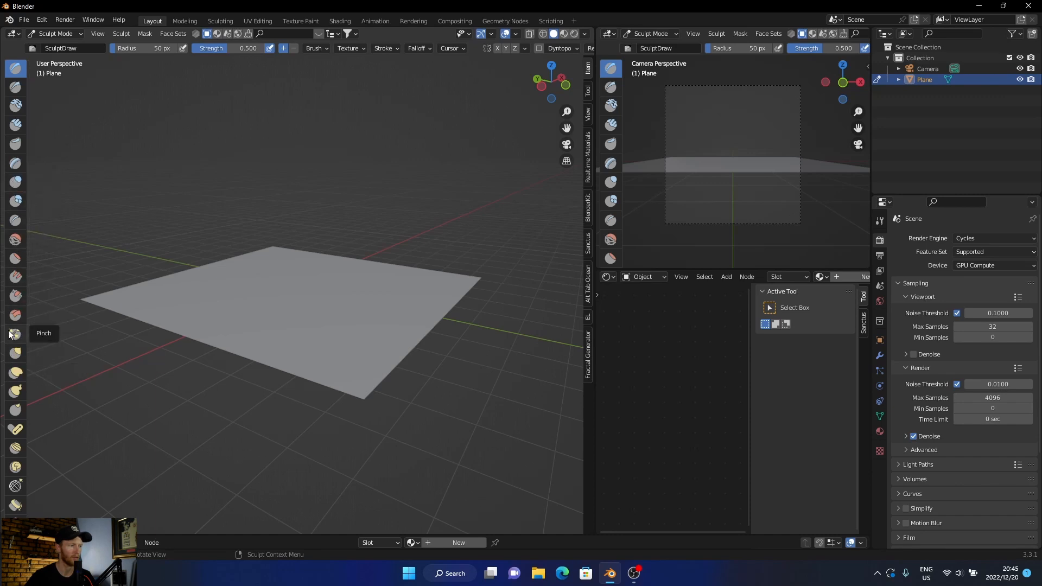
{"action": "mouse_move", "coordinate": [185, 304]}
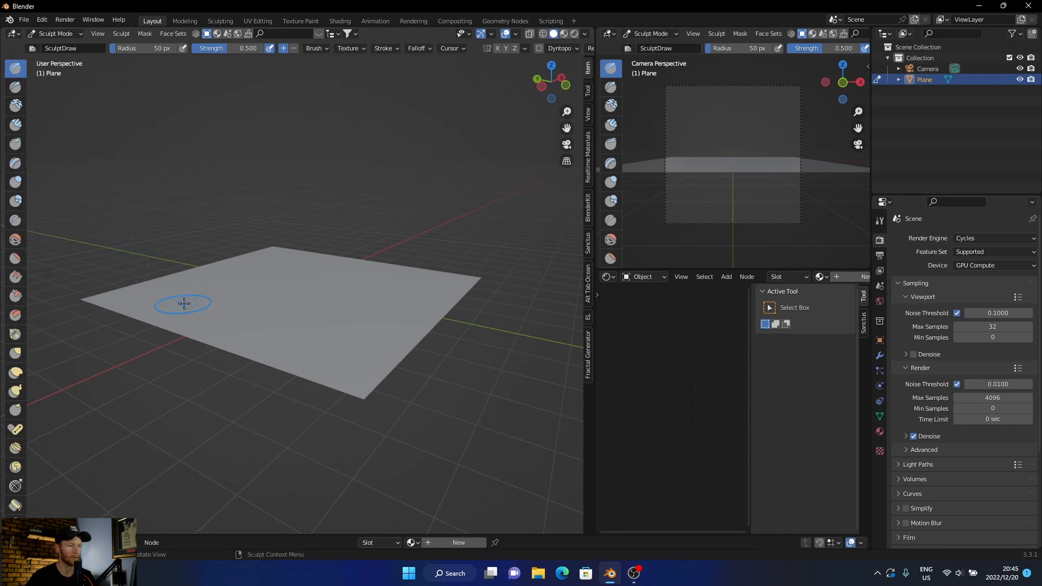
{"action": "mouse_move", "coordinate": [242, 293]}
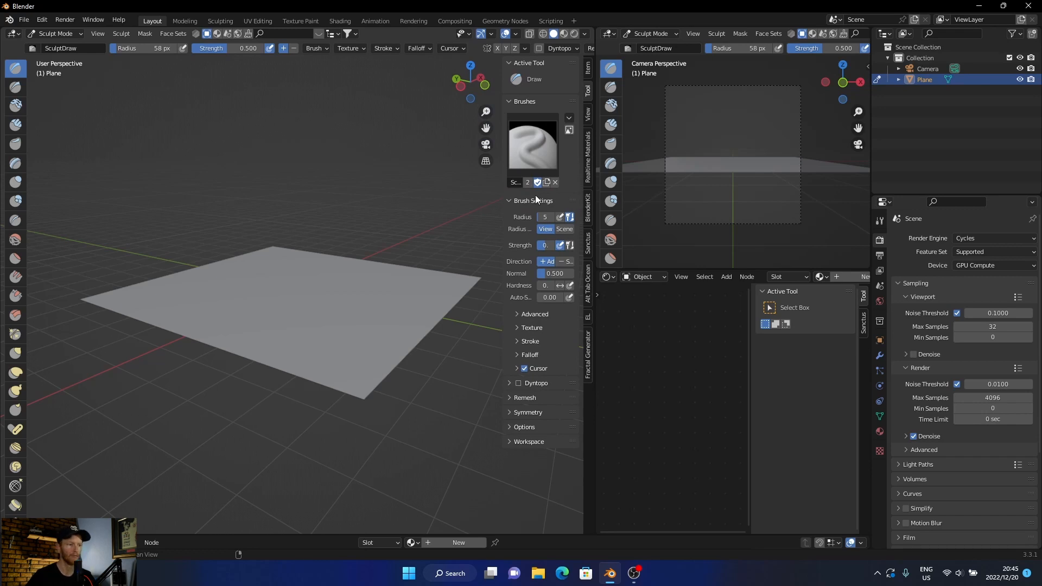
{"action": "mouse_move", "coordinate": [542, 269]}
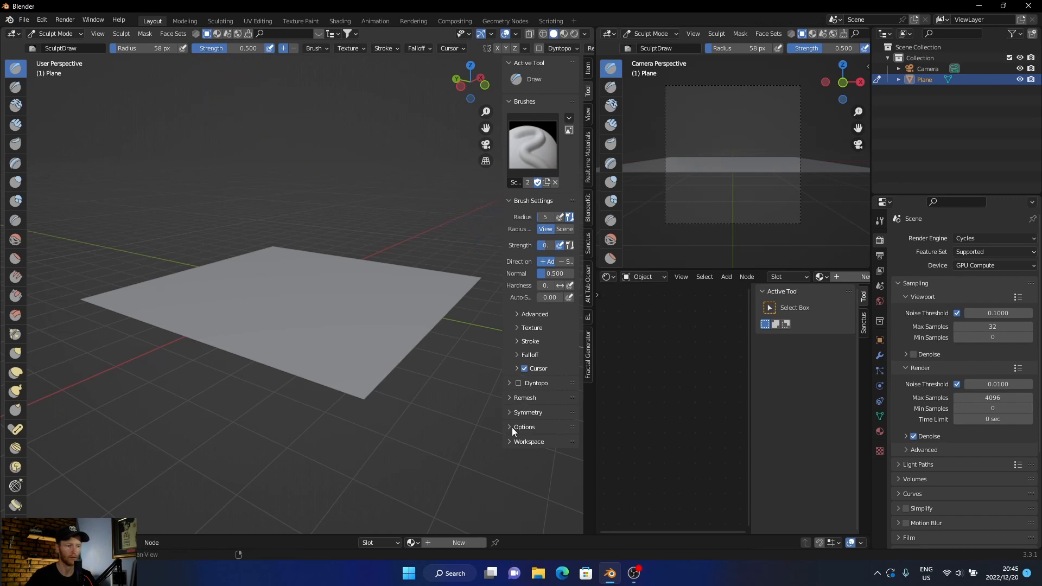
- Expand the brush Symmetry options and toggle its mirror axis
{"action": "left_click", "coordinate": [527, 412]}
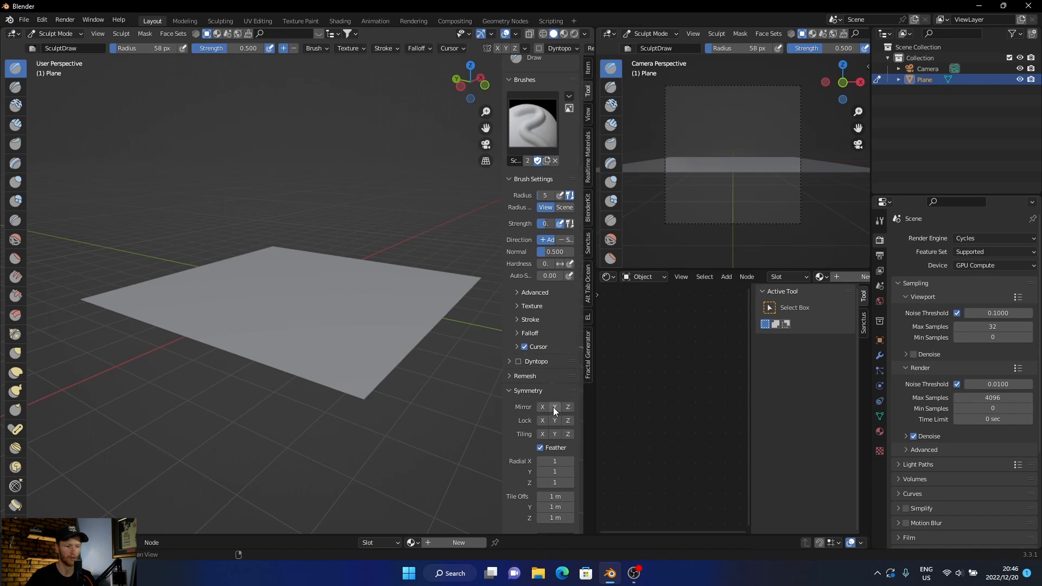
{"action": "left_click", "coordinate": [555, 407]}
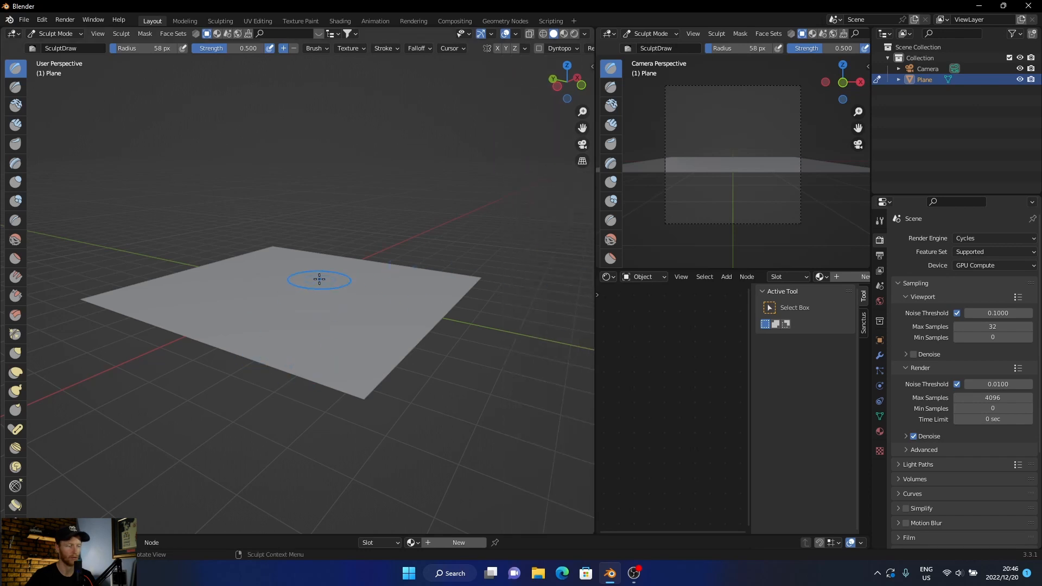
{"action": "mouse_move", "coordinate": [206, 384]}
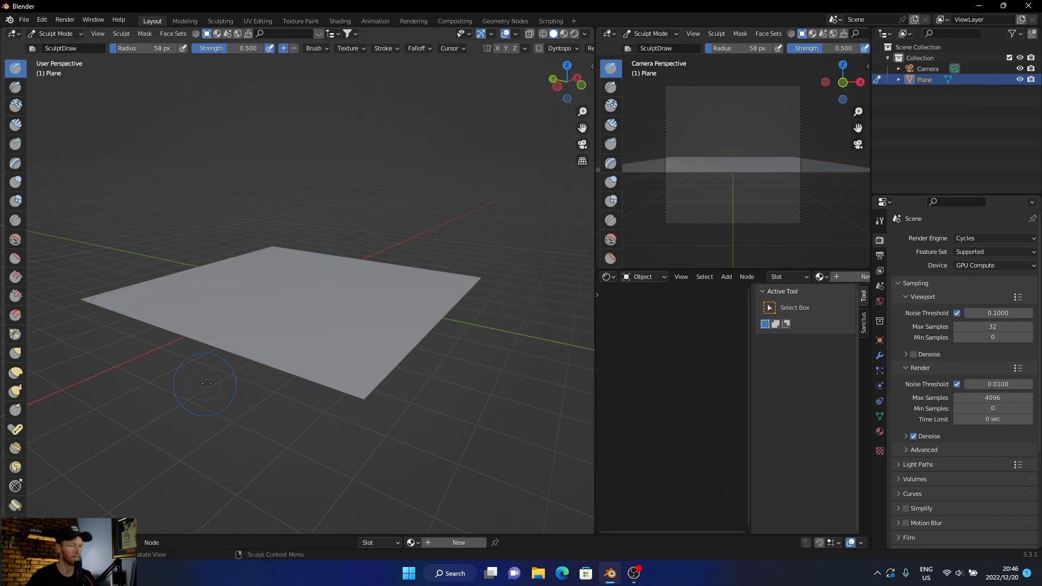
{"action": "mouse_move", "coordinate": [288, 368]}
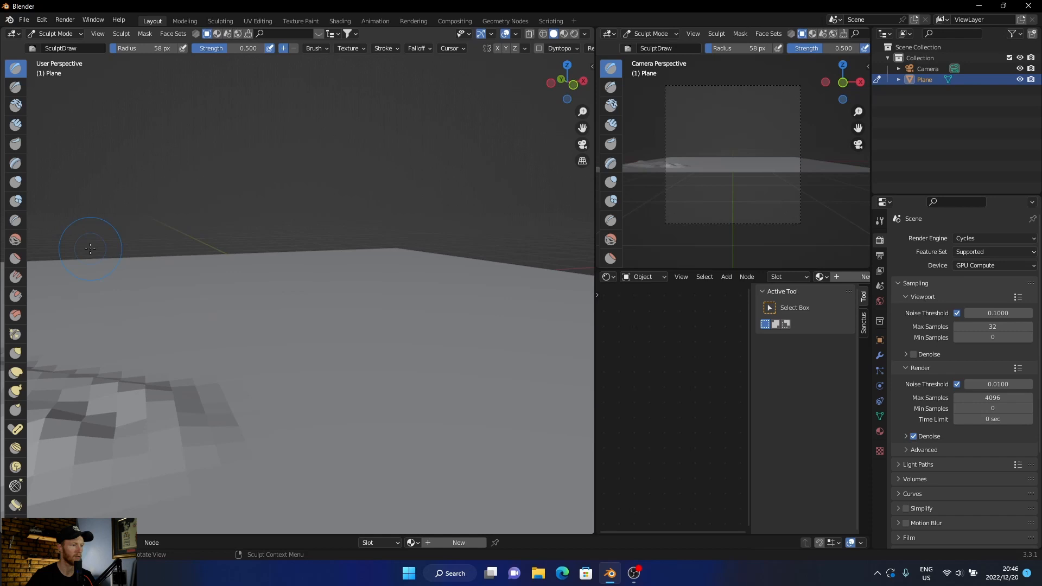
- Sculpt bumps and ridges onto the plane with the Draw brush
{"action": "left_click", "coordinate": [17, 125]}
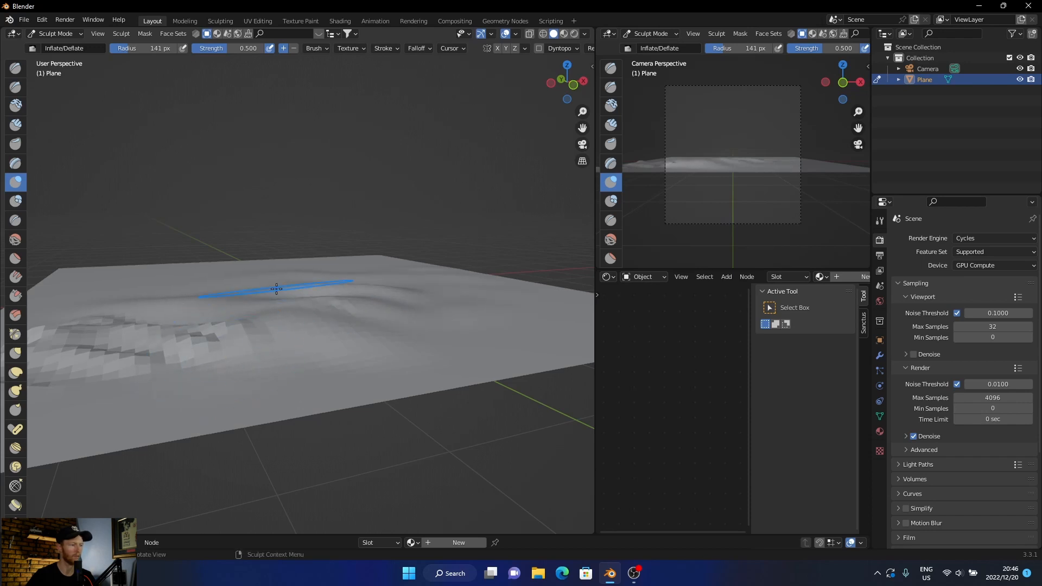
{"action": "mouse_move", "coordinate": [443, 274]}
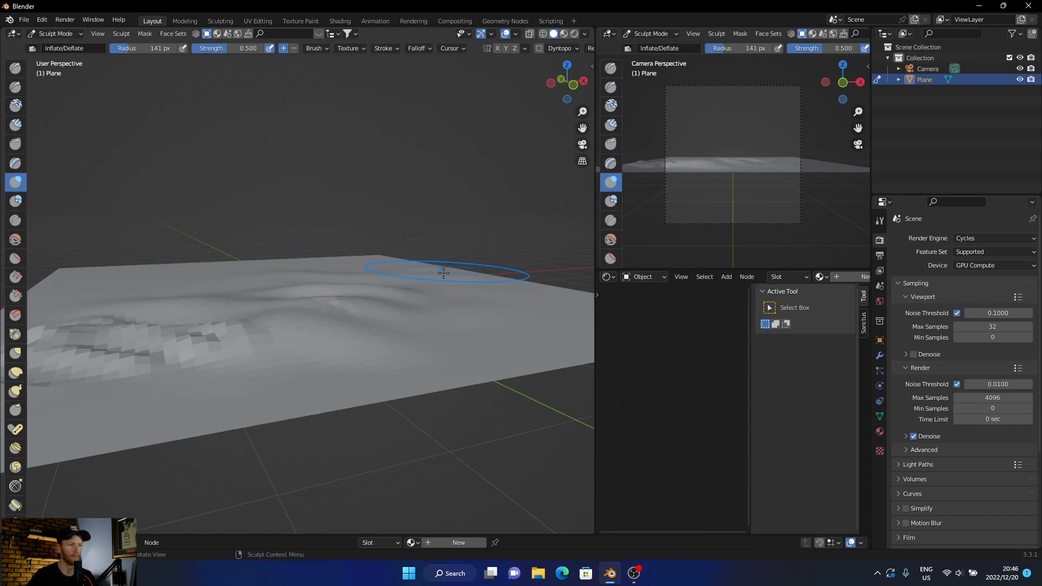
{"action": "mouse_move", "coordinate": [15, 182]}
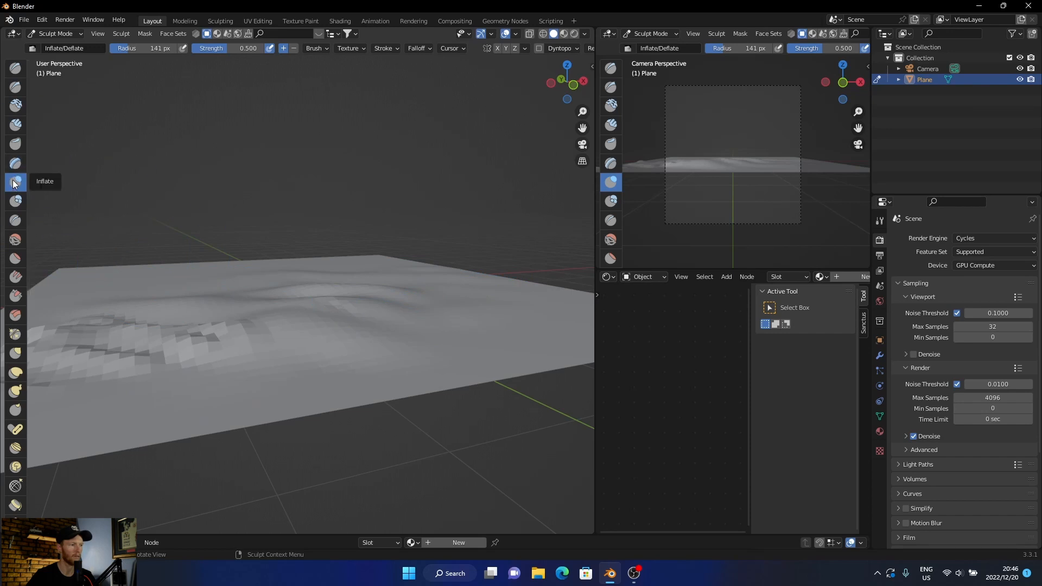
{"action": "mouse_move", "coordinate": [14, 124]}
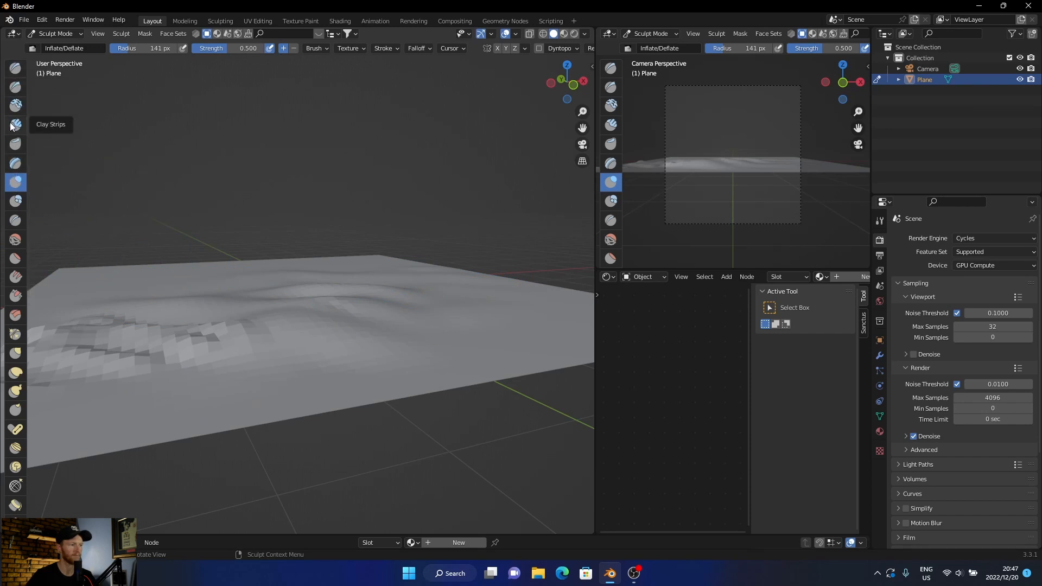
{"action": "mouse_move", "coordinate": [595, 109]}
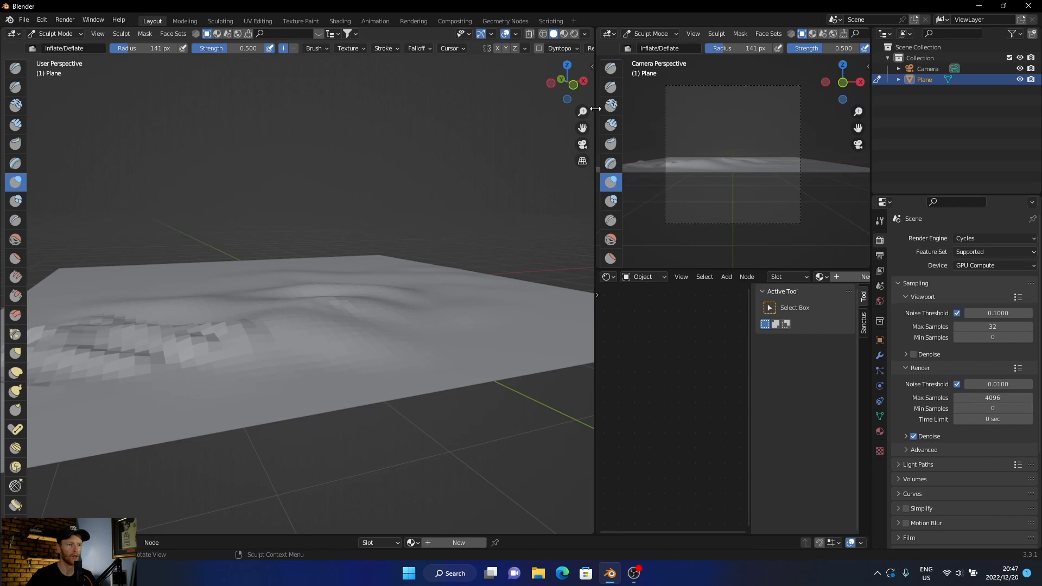
- Check the Inflate/Deflate brush settings and hide the Tool sidebar
{"action": "left_click", "coordinate": [586, 73]}
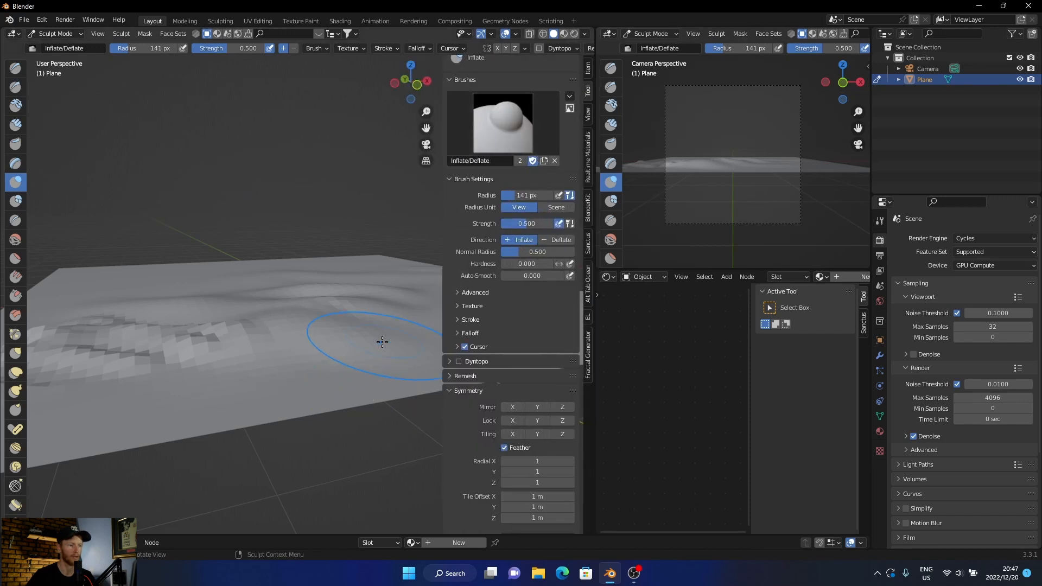
{"action": "left_click", "coordinate": [560, 240]}
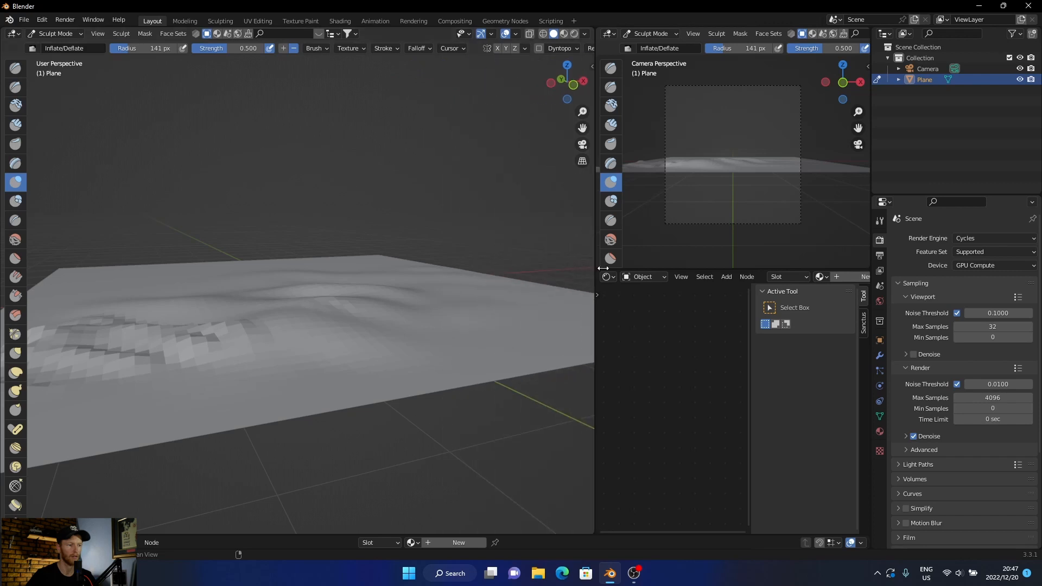
{"action": "mouse_move", "coordinate": [514, 327]}
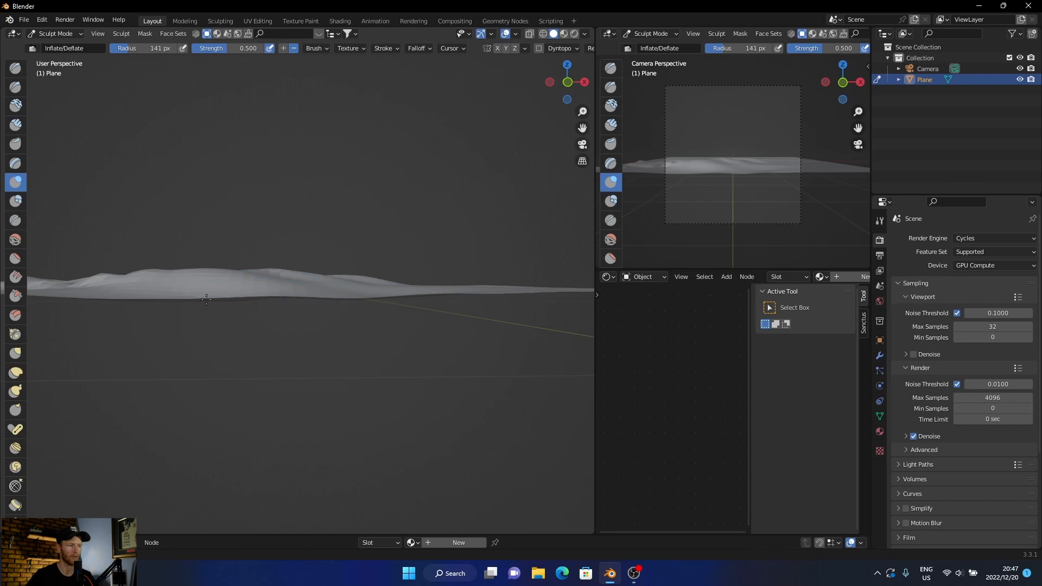
{"action": "mouse_move", "coordinate": [317, 285]}
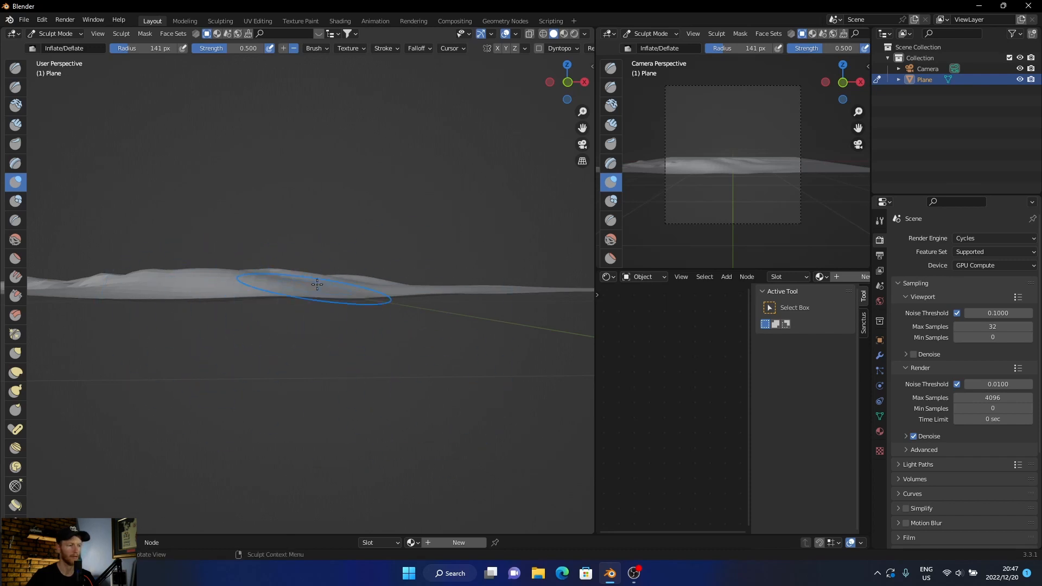
{"action": "mouse_move", "coordinate": [294, 274]}
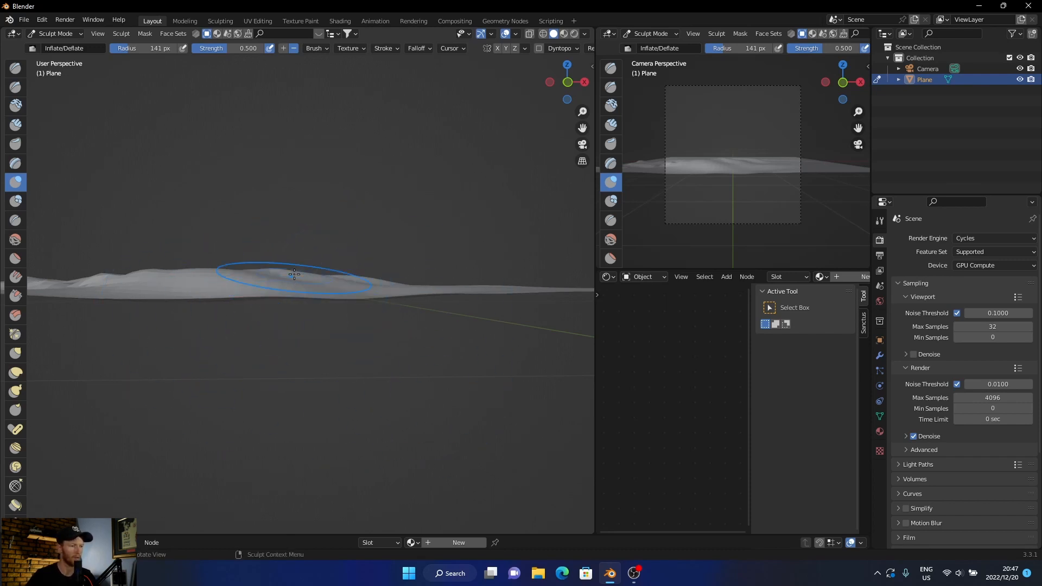
- Return the plane to Object Mode and apply Shade Smooth to the terrain
{"action": "key", "text": "Tab"}
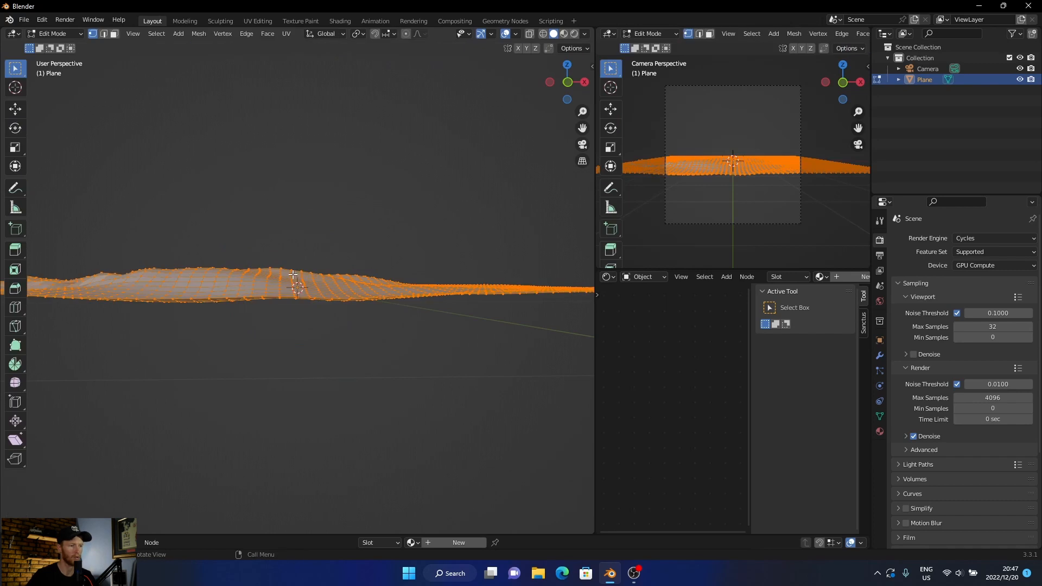
{"action": "left_click", "coordinate": [53, 34]}
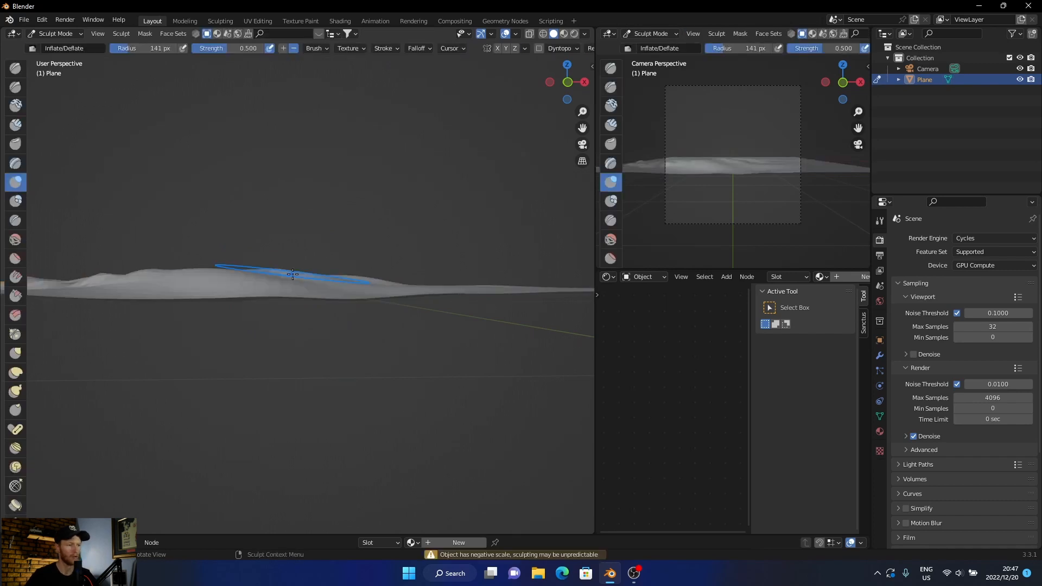
{"action": "left_click", "coordinate": [55, 34]}
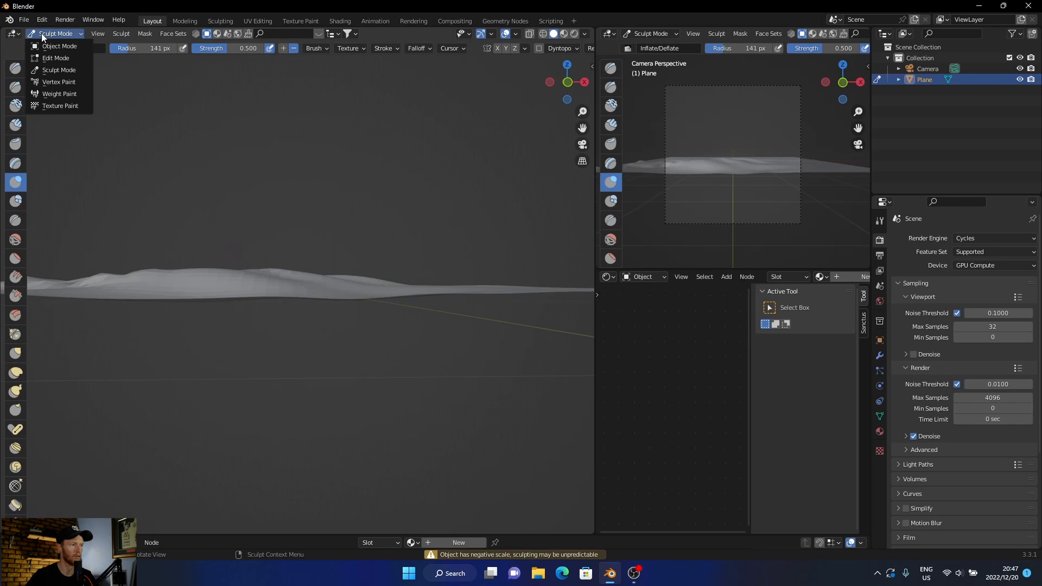
{"action": "left_click", "coordinate": [56, 45]}
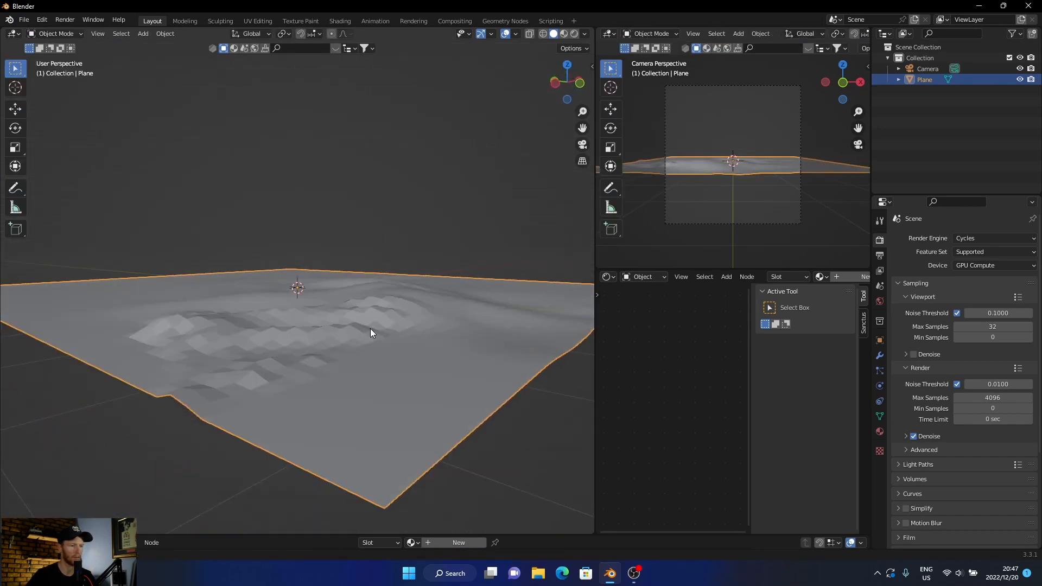
{"action": "right_click", "coordinate": [371, 333]}
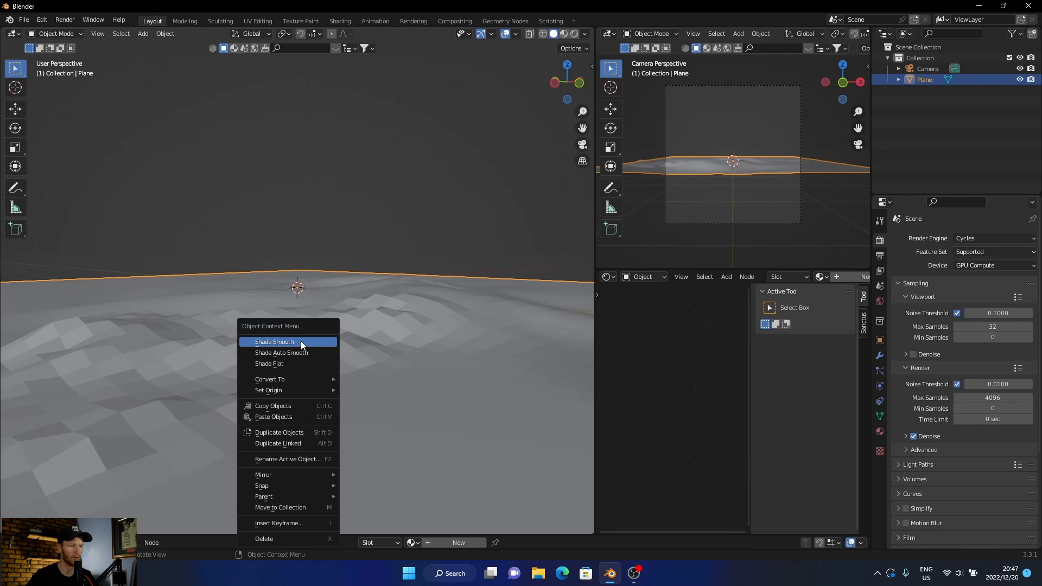
{"action": "left_click", "coordinate": [274, 342]}
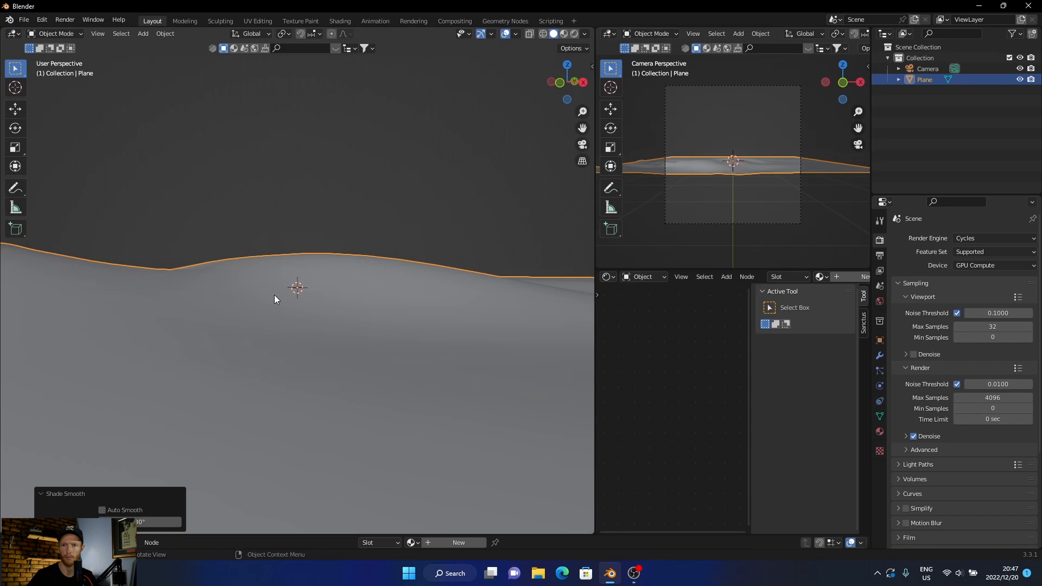
{"action": "mouse_move", "coordinate": [106, 179]}
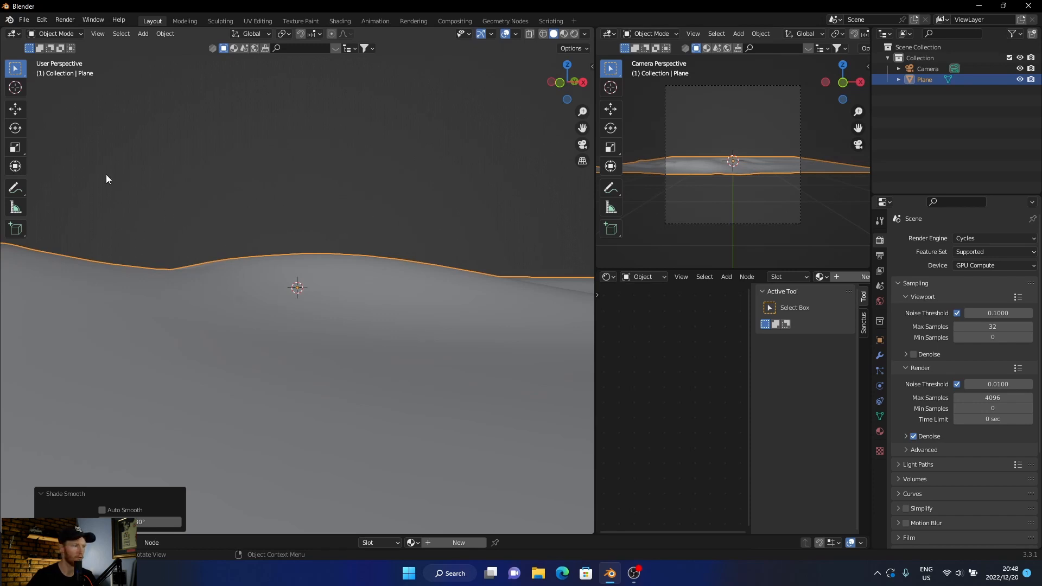
- Put the smooth-shaded plane back into Sculpt Mode
{"action": "key", "text": "Tab"}
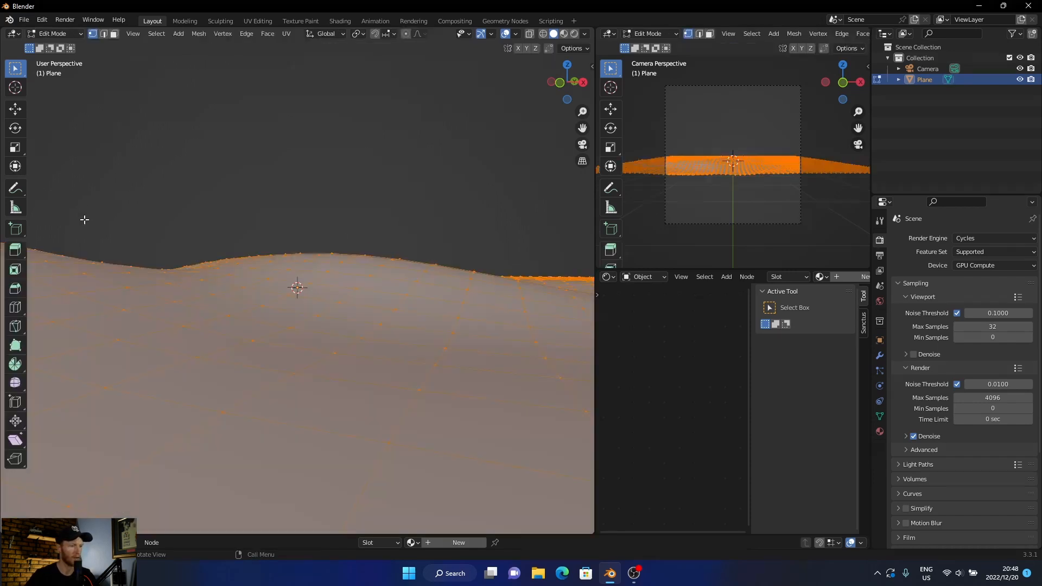
{"action": "left_click", "coordinate": [52, 33]}
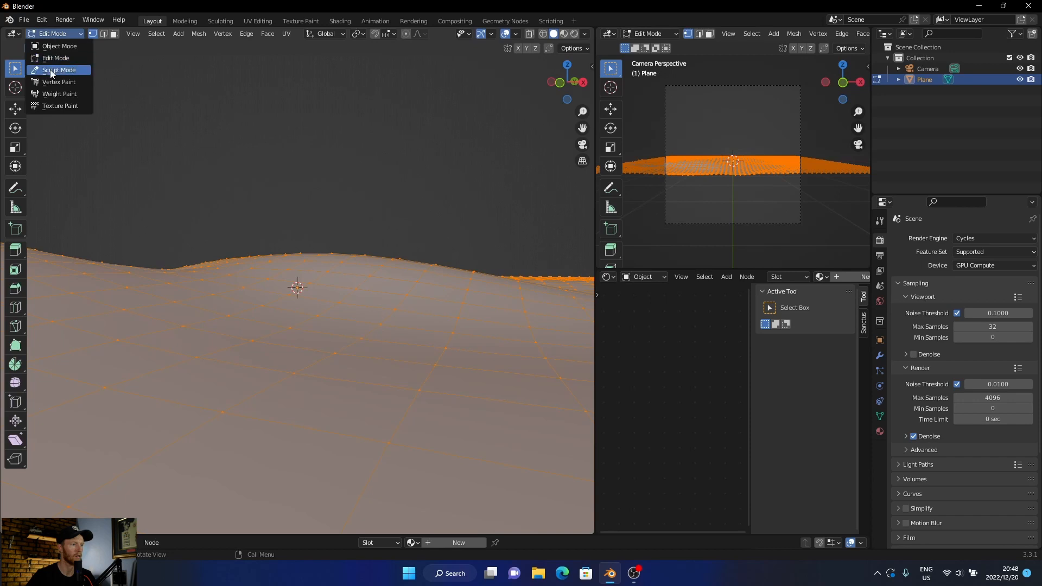
{"action": "left_click", "coordinate": [58, 70]}
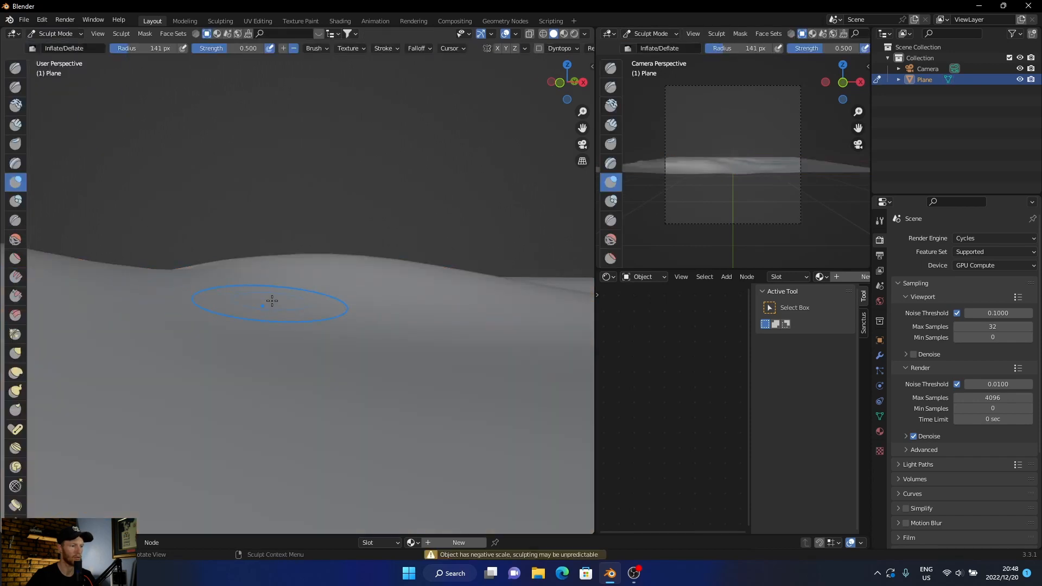
{"action": "mouse_move", "coordinate": [17, 325]}
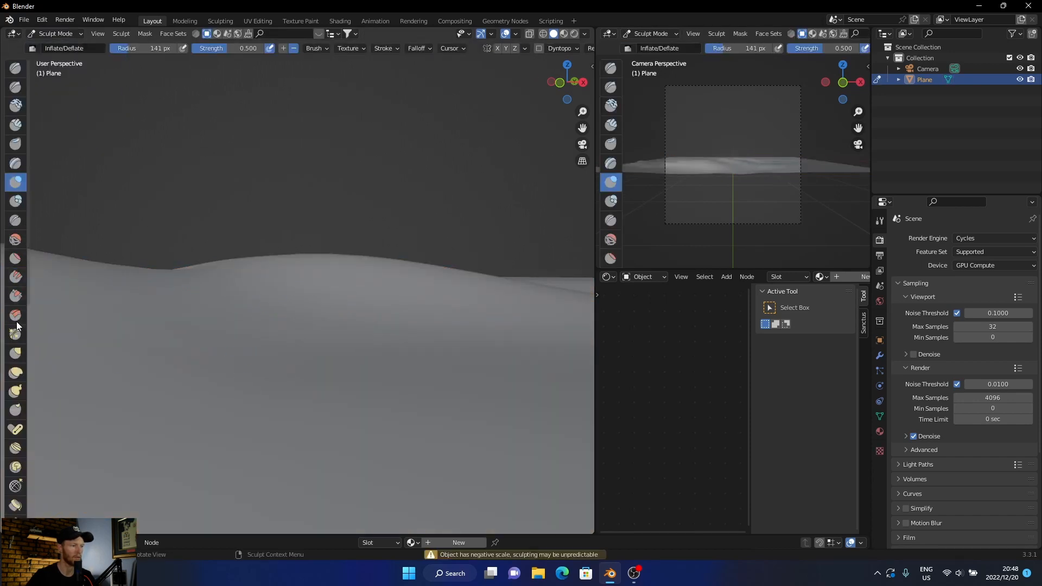
- Pull tall pointed peaks with the Snake Hook brush, then return to Object Mode and deselect
{"action": "left_click", "coordinate": [16, 390]}
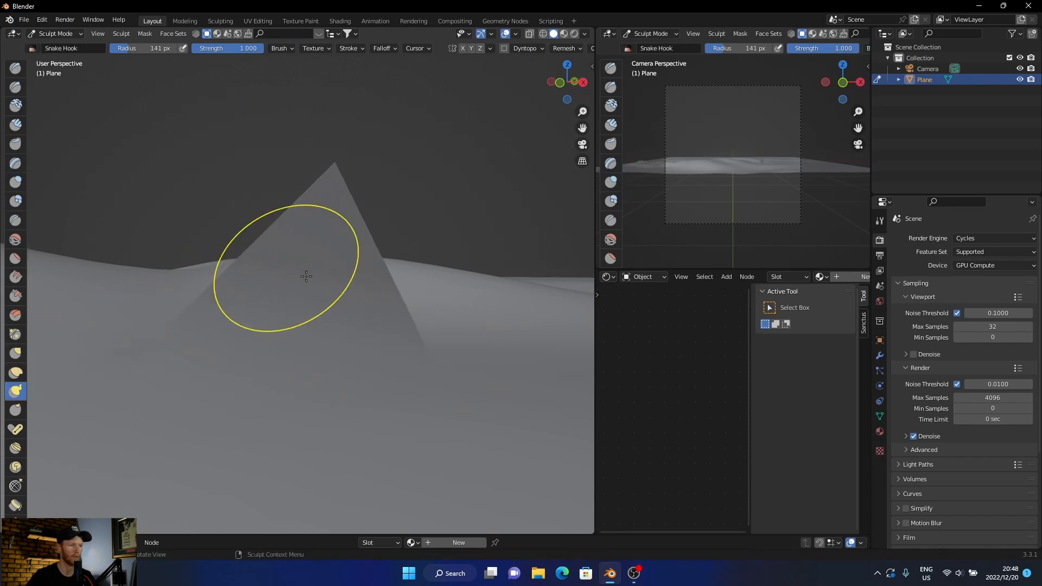
{"action": "mouse_move", "coordinate": [480, 306]}
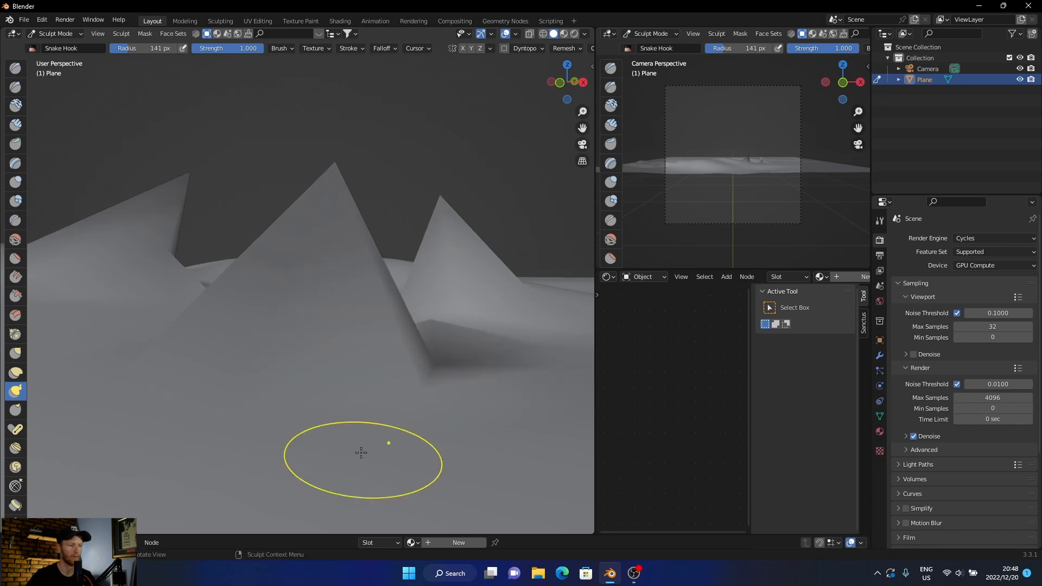
{"action": "mouse_move", "coordinate": [15, 485]}
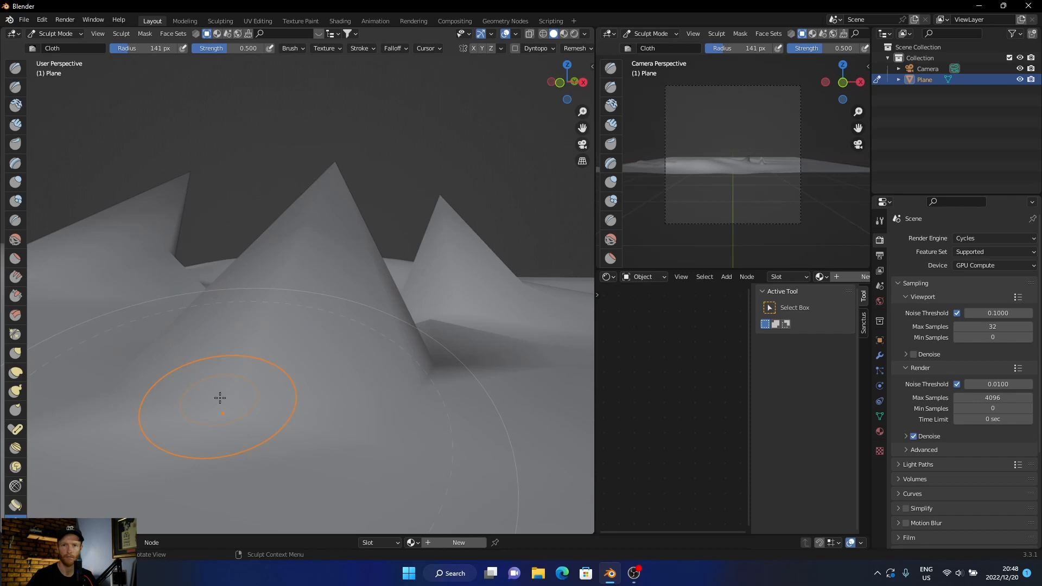
{"action": "mouse_move", "coordinate": [135, 208]}
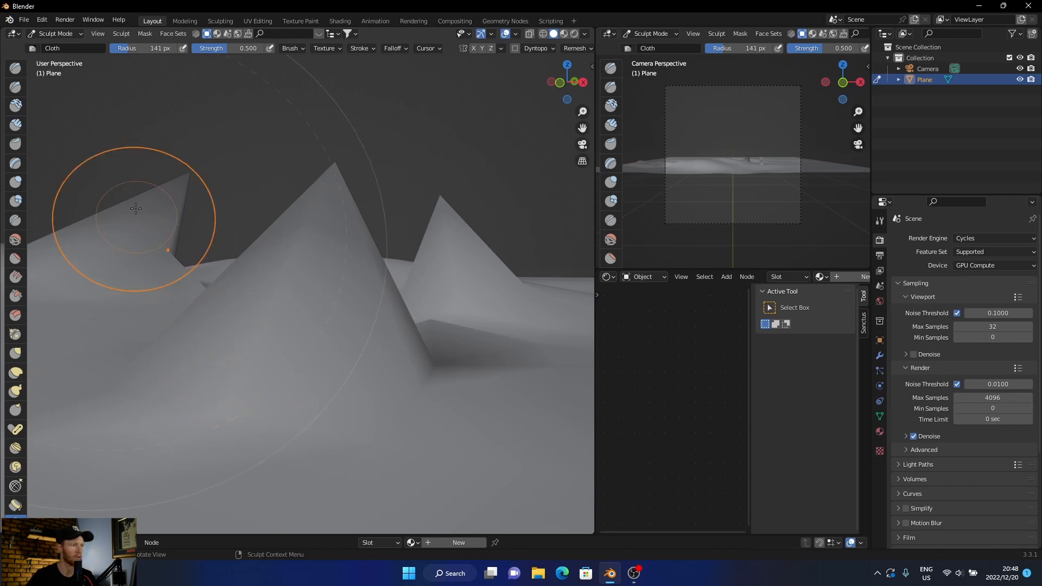
{"action": "mouse_move", "coordinate": [96, 56]}
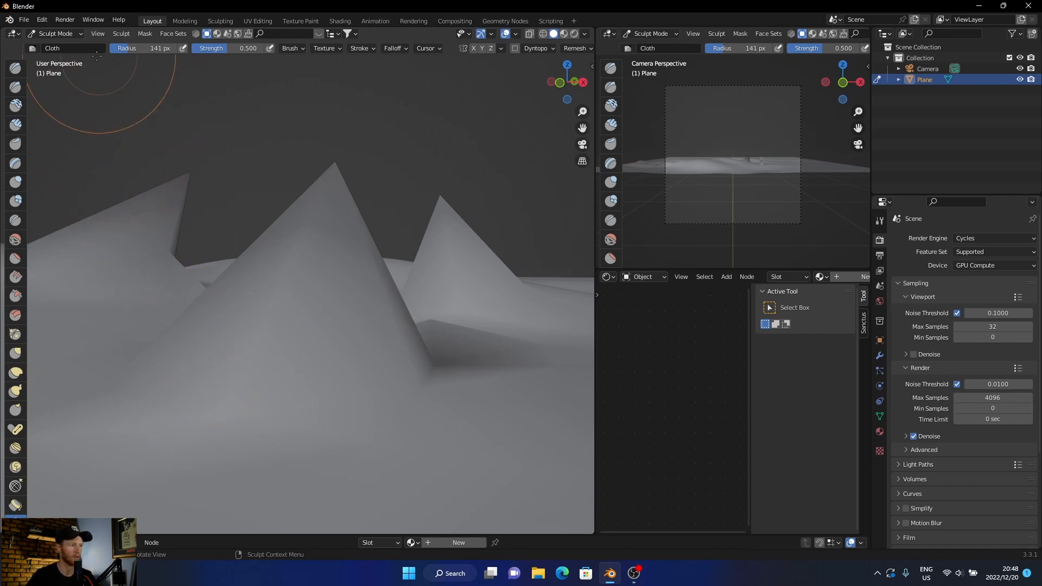
{"action": "left_click", "coordinate": [55, 33]}
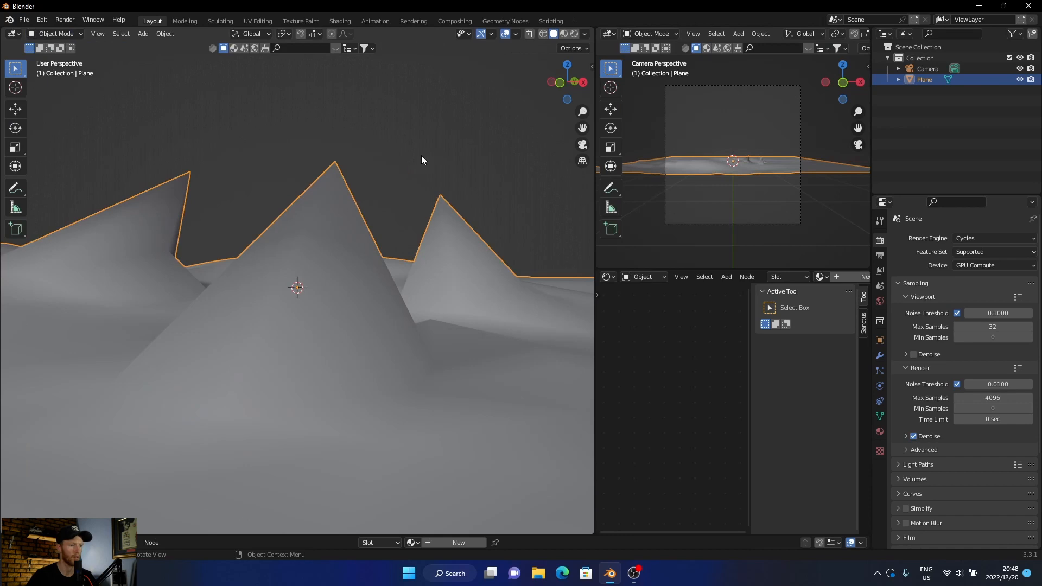
{"action": "left_click", "coordinate": [408, 357]}
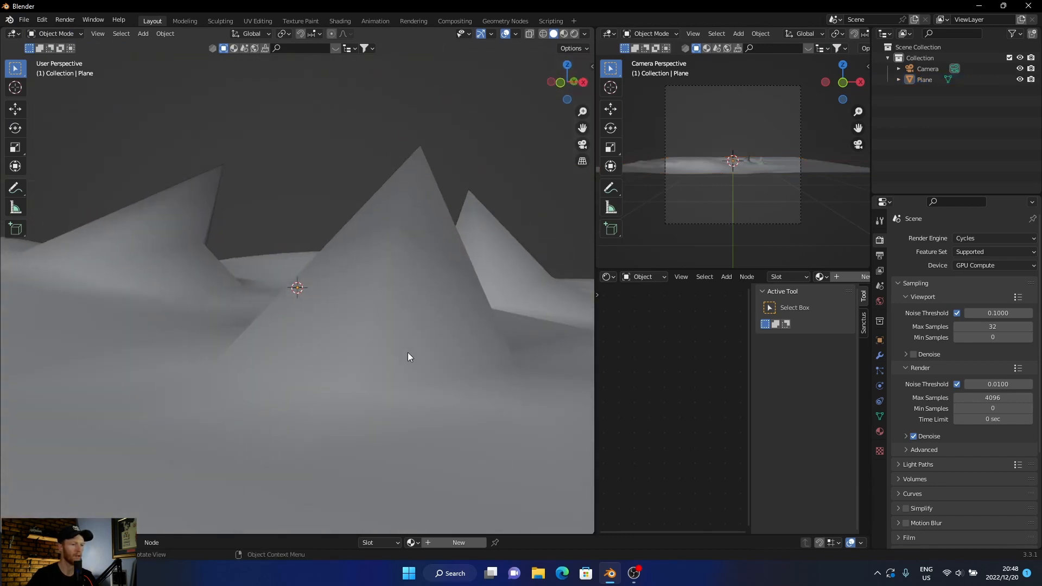